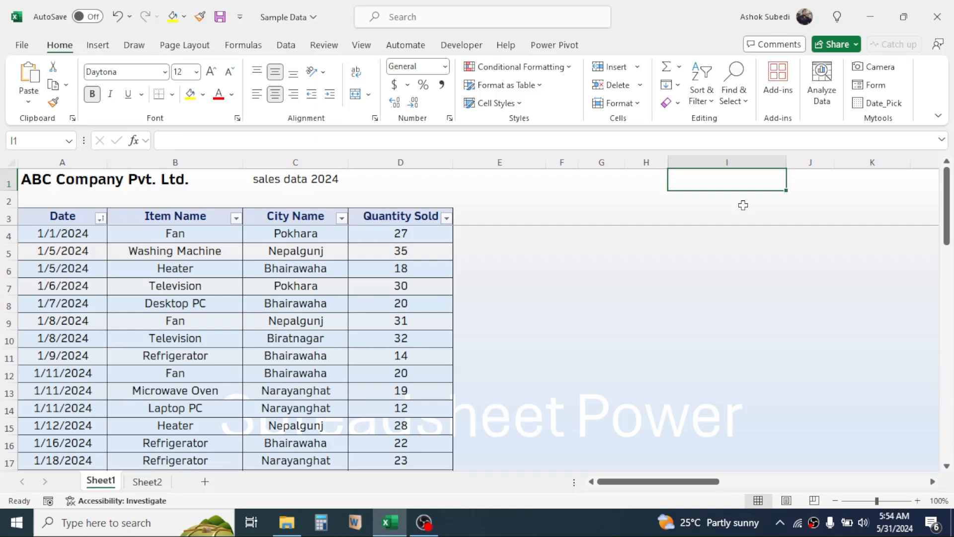
mouse_move(367, 394)
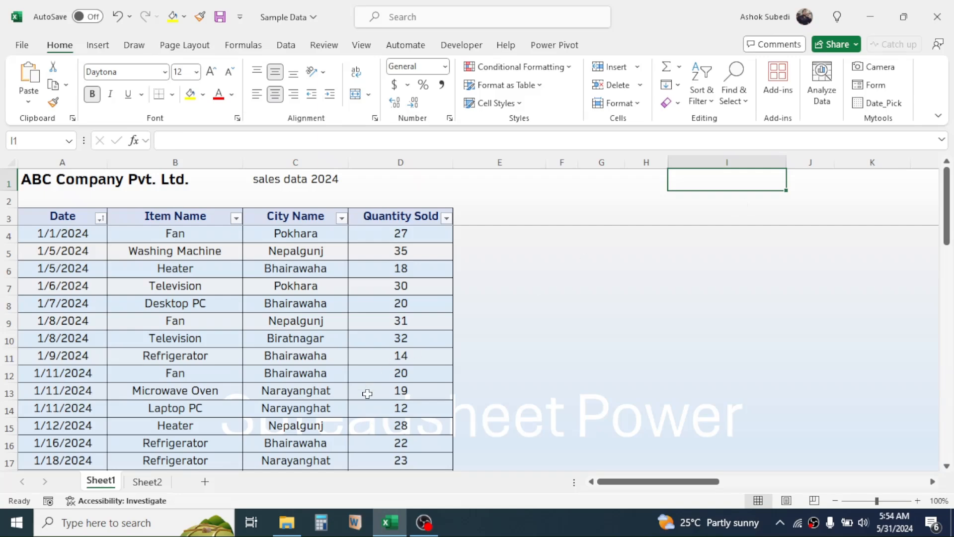
- Switch to the Sheet2 dashboard and dismiss the protected-sheet warning after an edit attempt
click(147, 482)
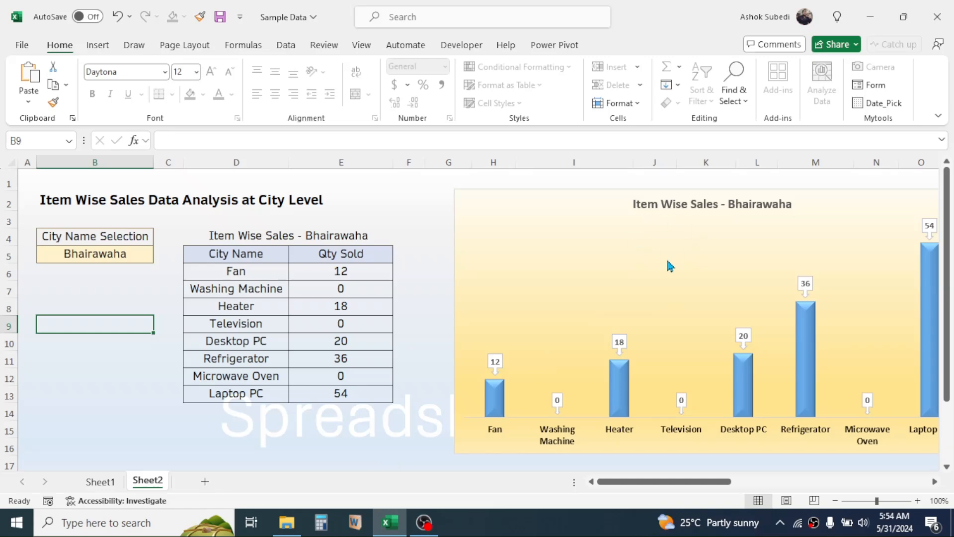
mouse_move(667, 236)
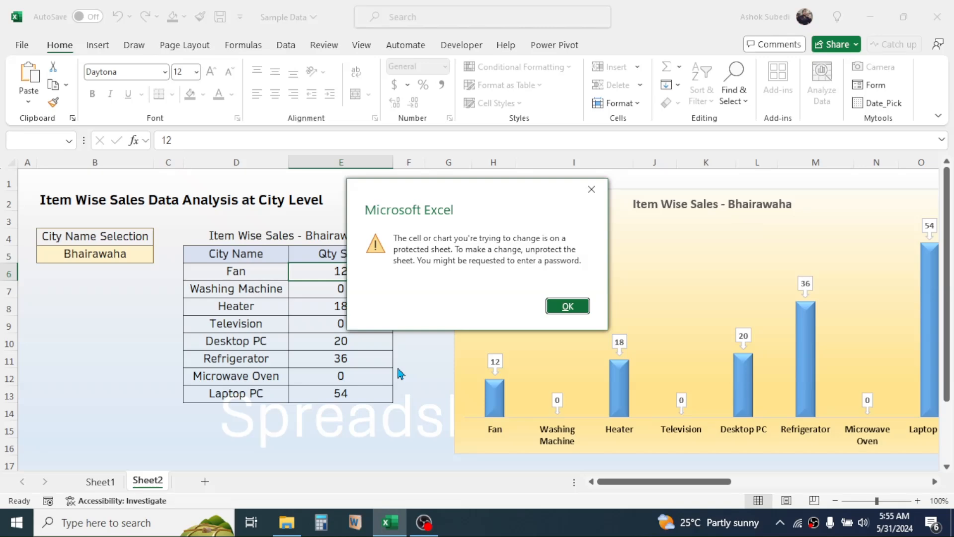
mouse_move(411, 357)
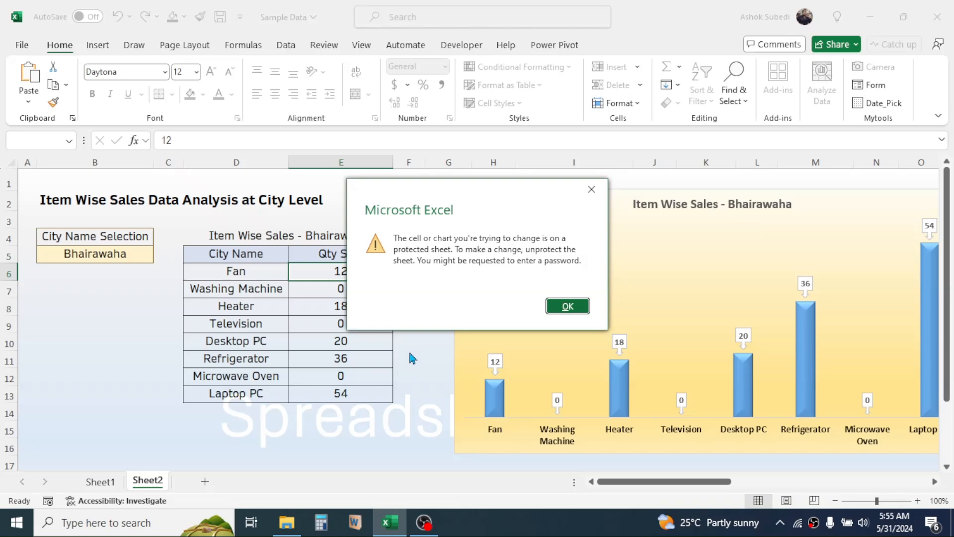
click(566, 306)
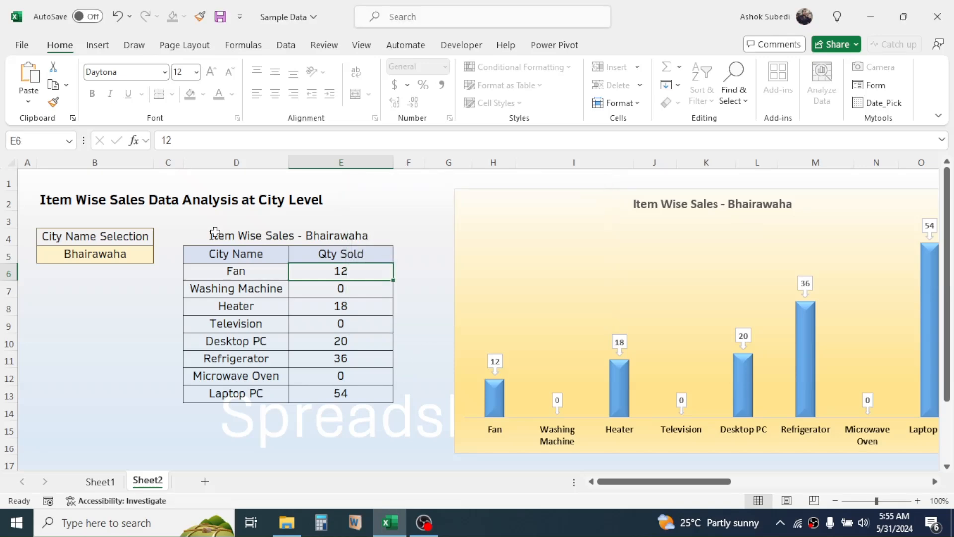
mouse_move(456, 346)
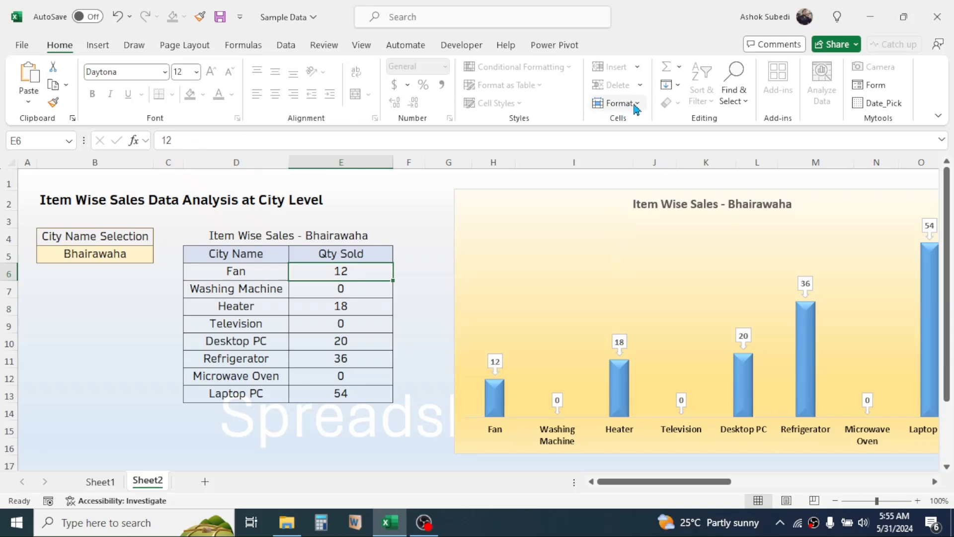
click(616, 103)
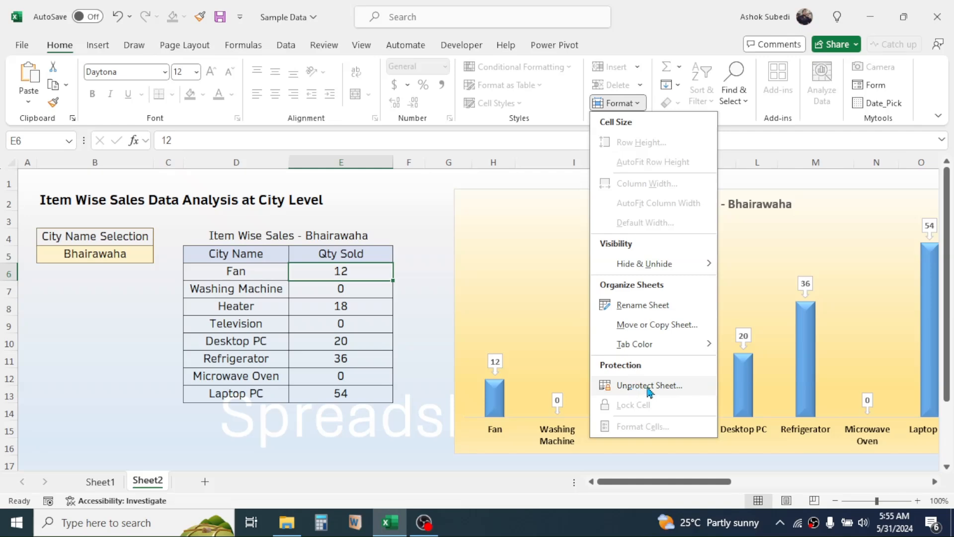
click(649, 384)
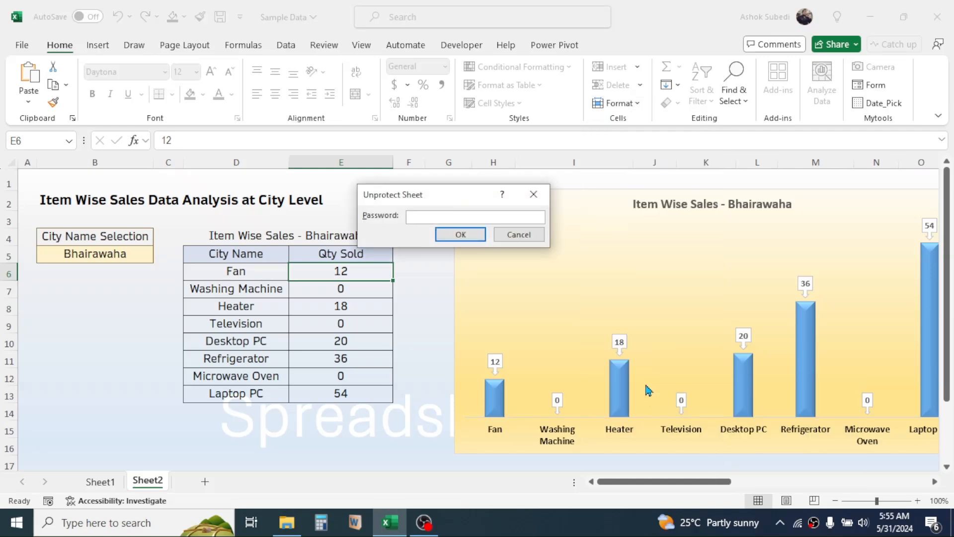
mouse_move(581, 345)
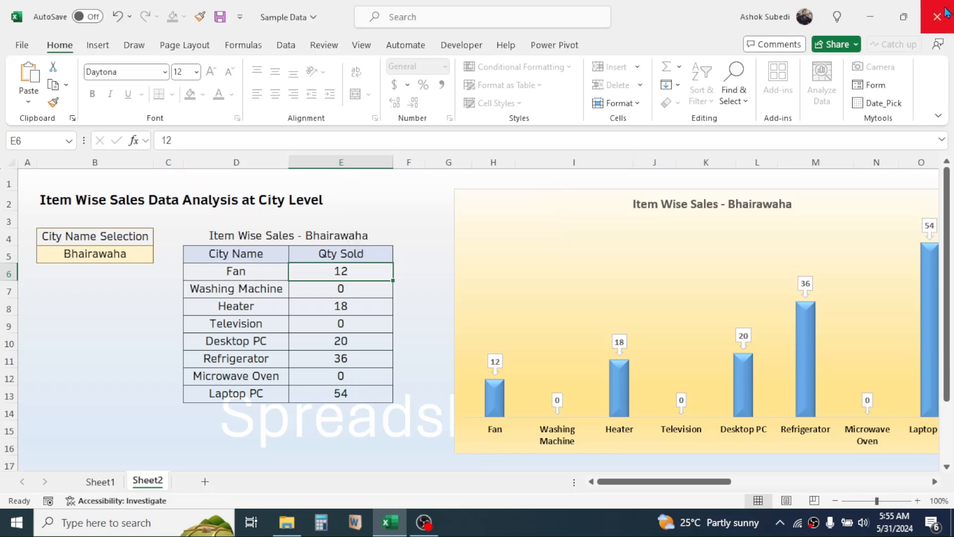
- Close Excel and browse into the Unprotect Sheet folder on the desktop
click(935, 16)
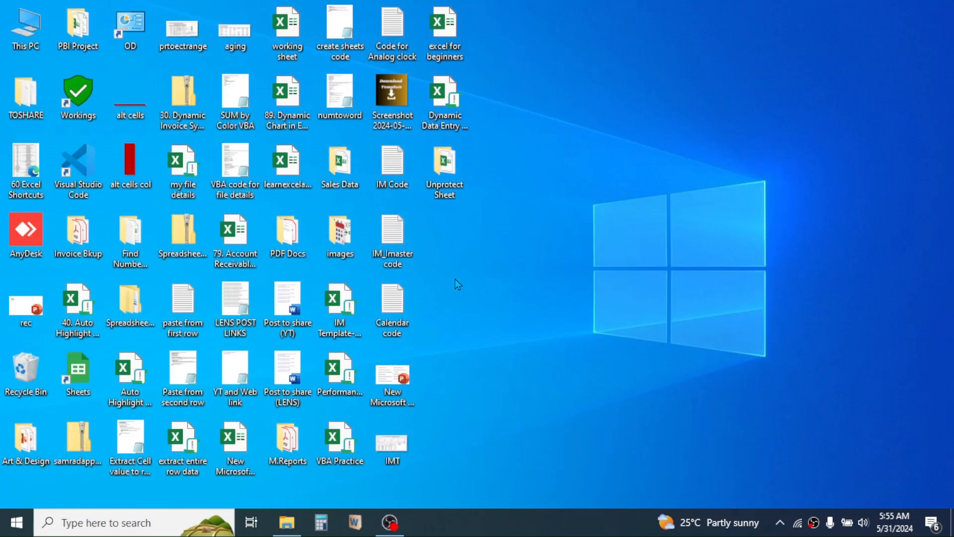
mouse_move(488, 232)
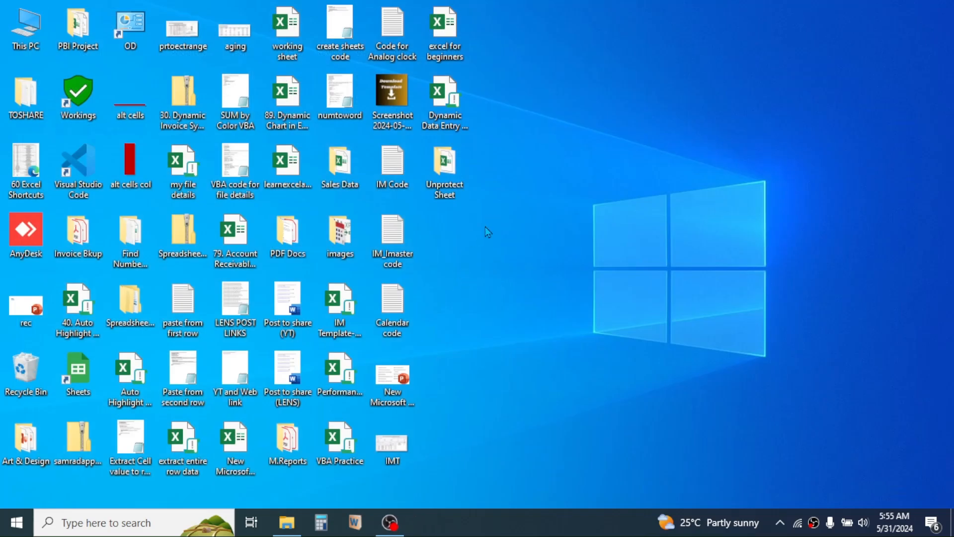
double_click(443, 164)
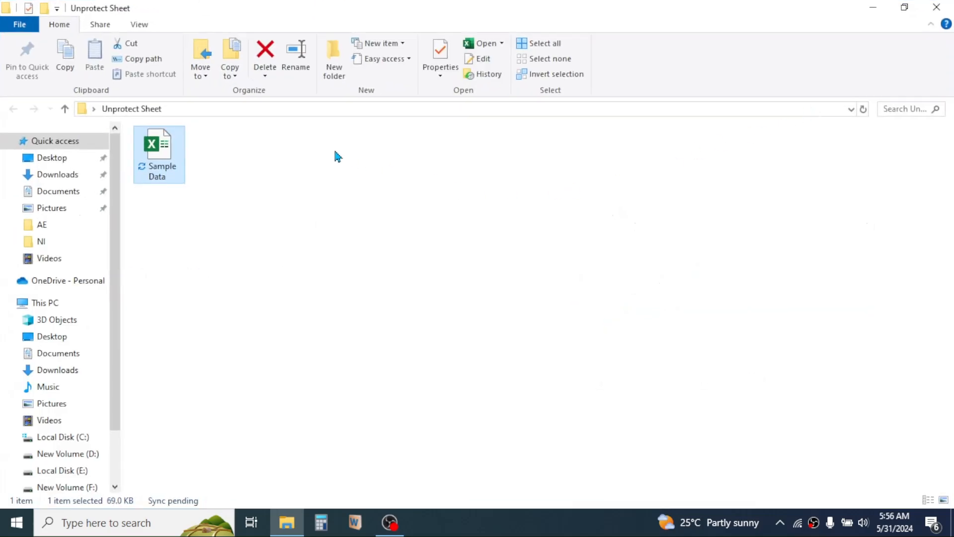
mouse_move(179, 185)
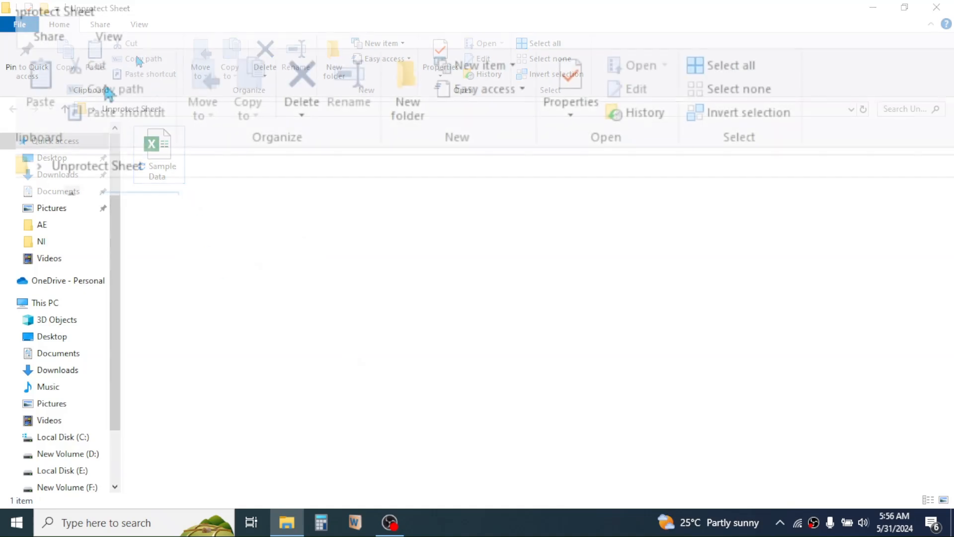
- Show file name extensions and rename Sample Data.xlsx to Sample Data.zip, confirming the change
click(139, 24)
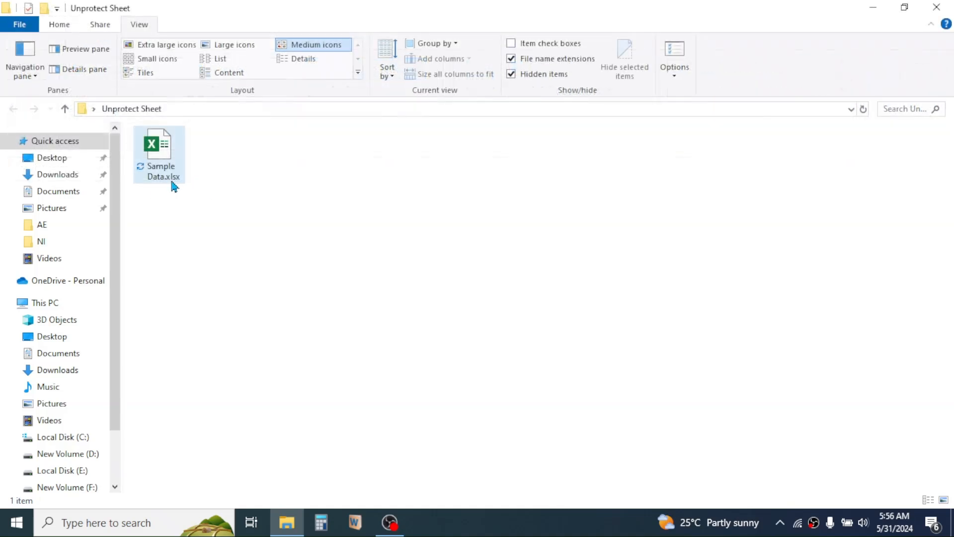
mouse_move(177, 181)
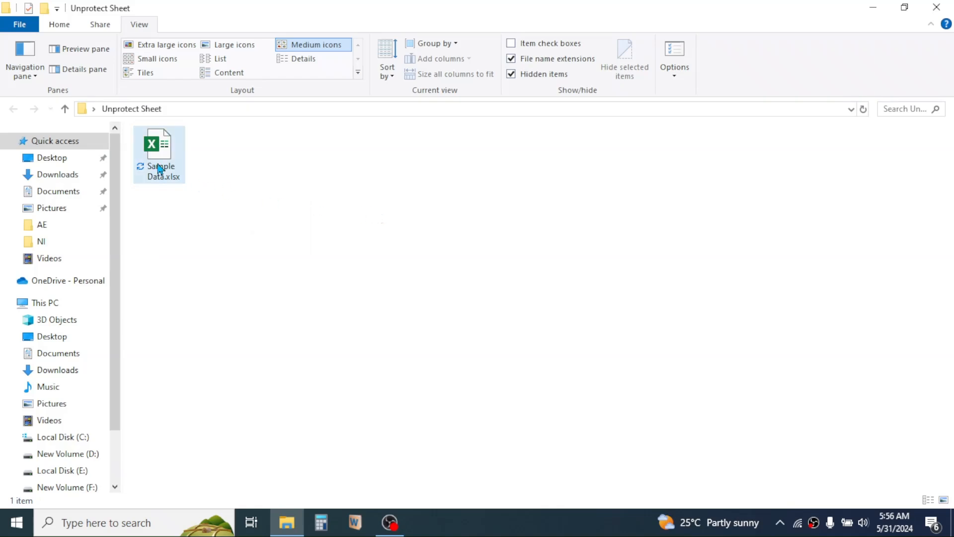
mouse_move(160, 155)
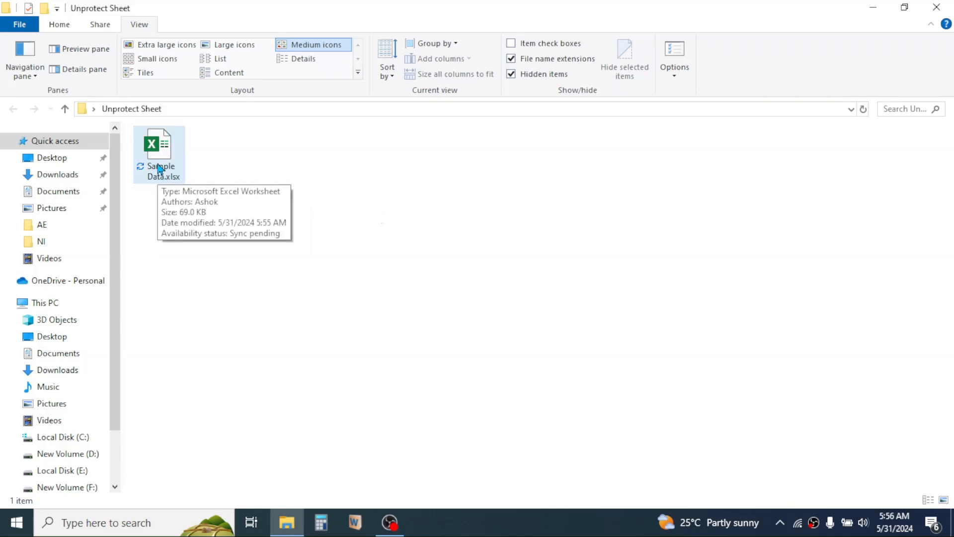
right_click(158, 149)
text(zip)
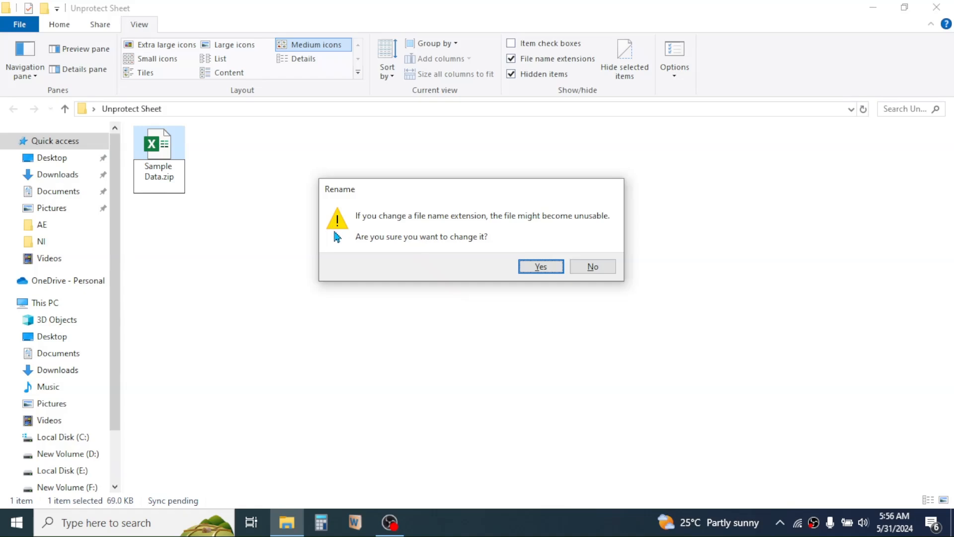
click(539, 267)
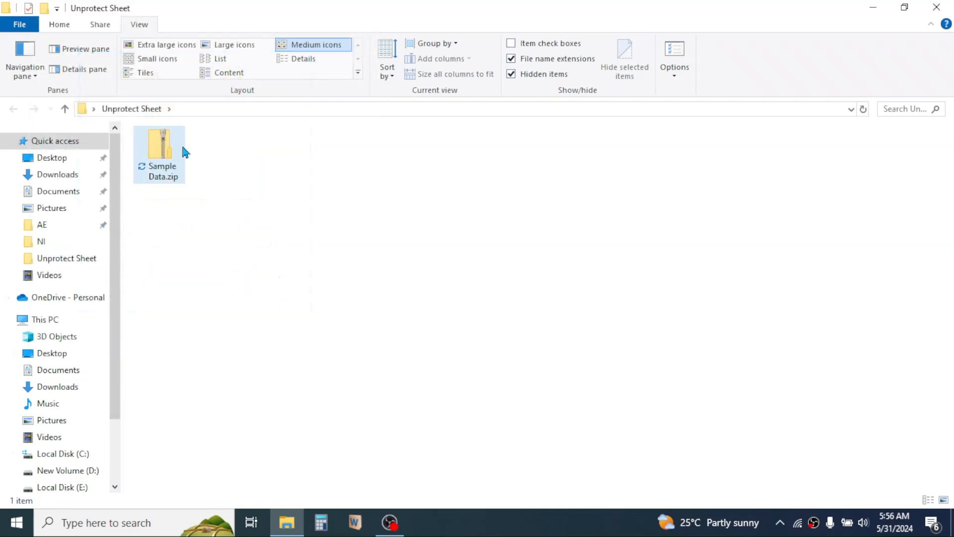
- Browse Sample Data.zip into xl\worksheets and copy sheet2.xml
double_click(159, 144)
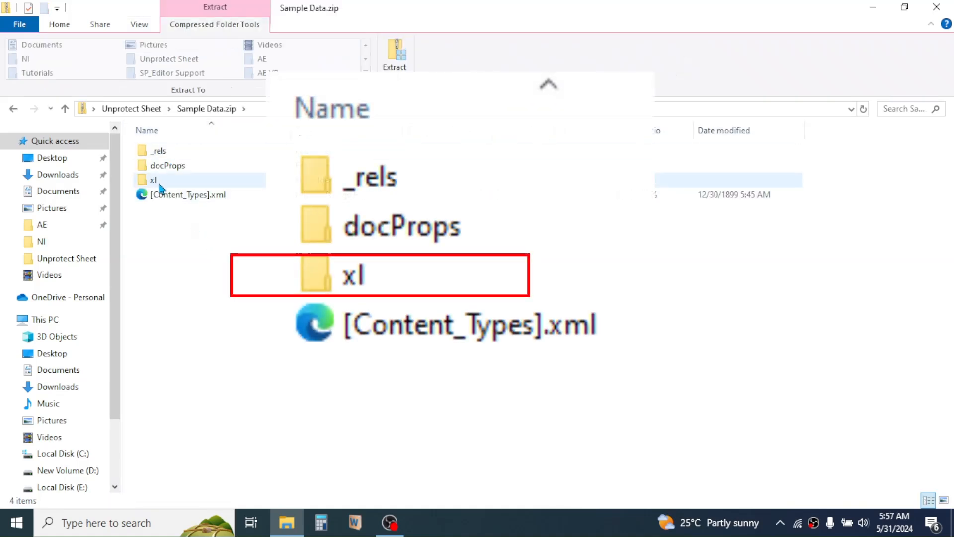
double_click(153, 179)
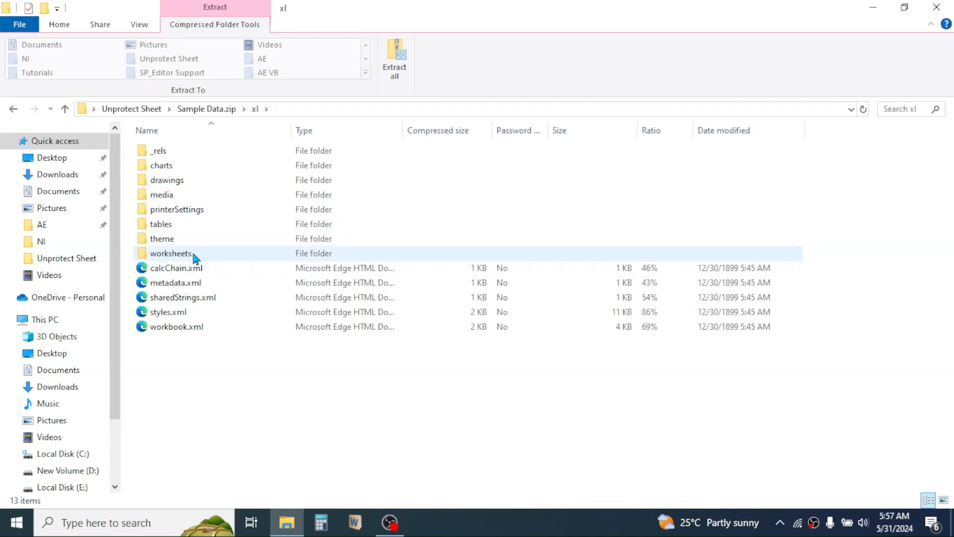
click(171, 253)
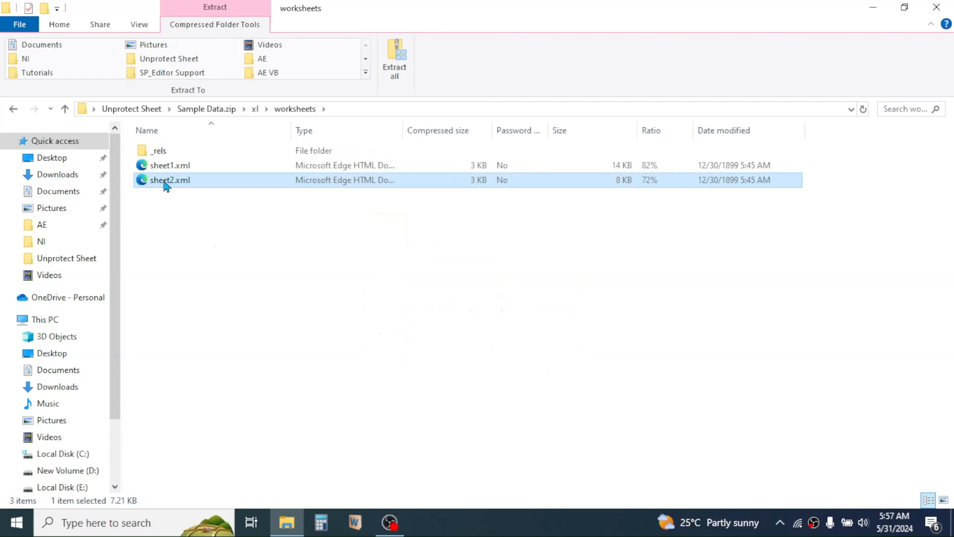
right_click(169, 180)
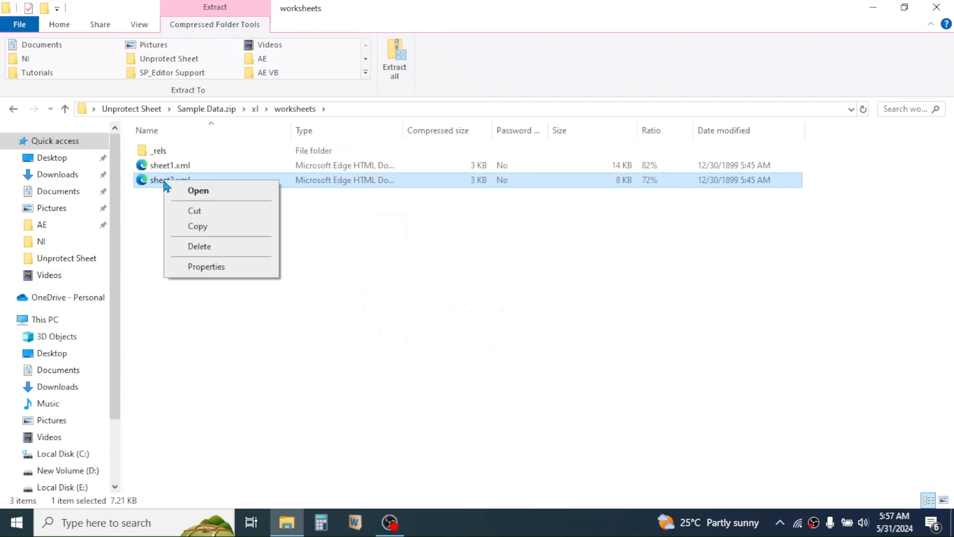
mouse_move(194, 211)
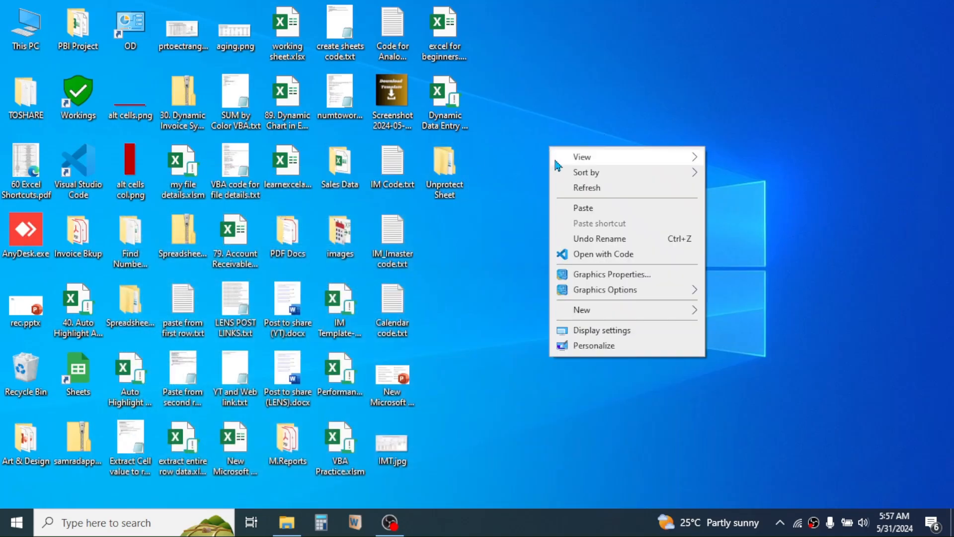
- Paste sheet2.xml onto the desktop and open it with Notepad
click(581, 207)
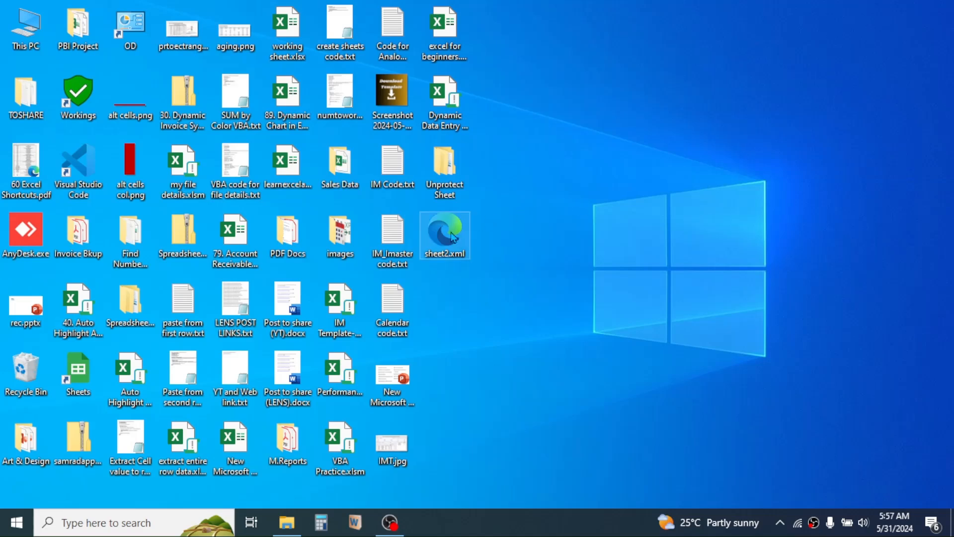
right_click(444, 236)
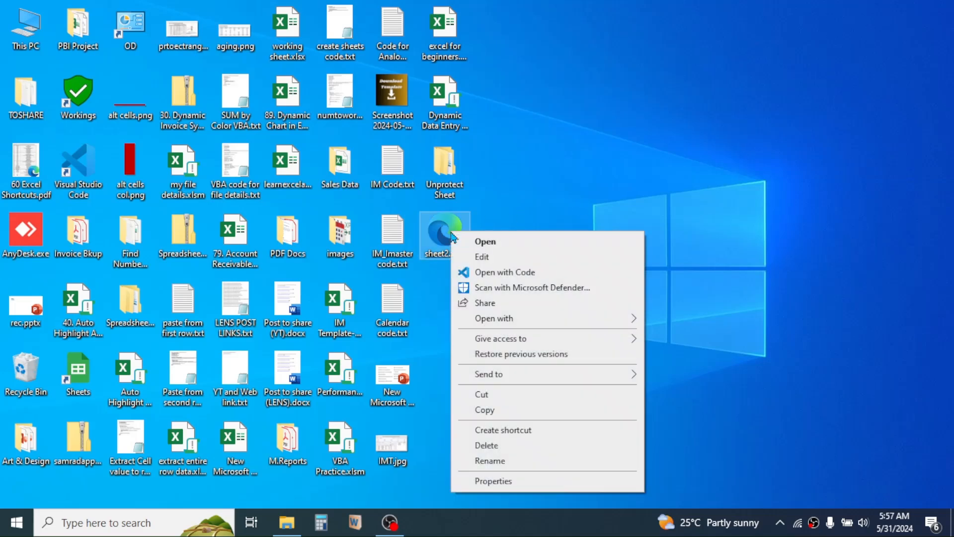
click(494, 318)
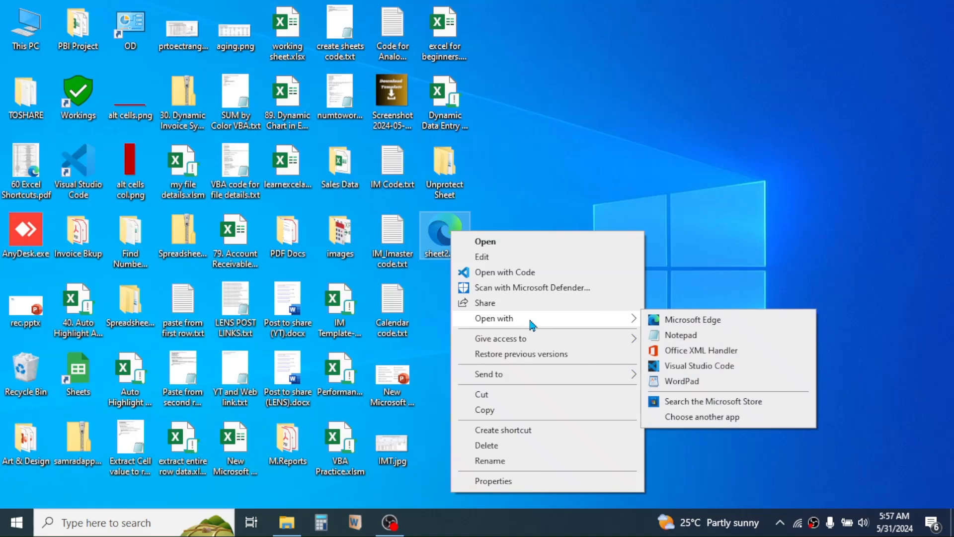
click(680, 334)
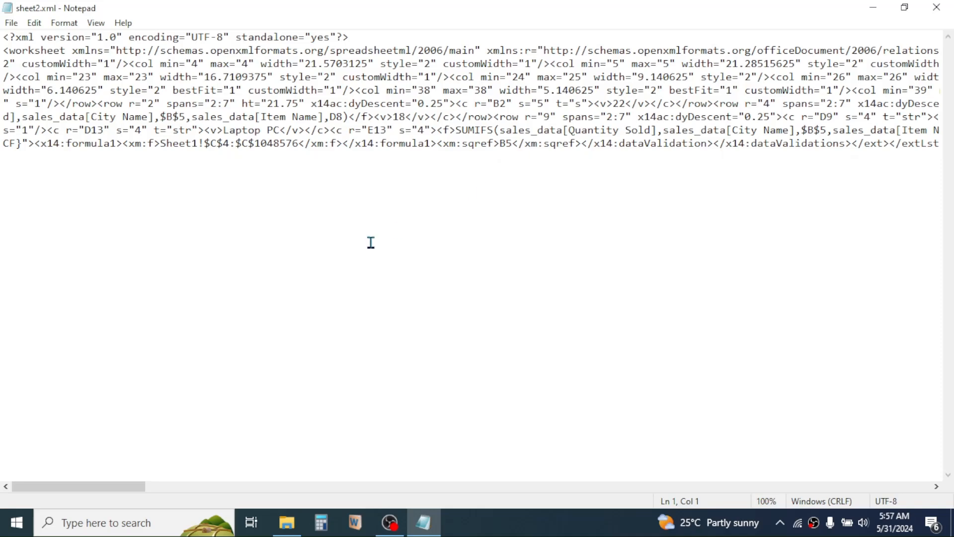
- Search the XML for "protection" to locate the sheetProtection element with its SHA-512 hash attributes
click(198, 84)
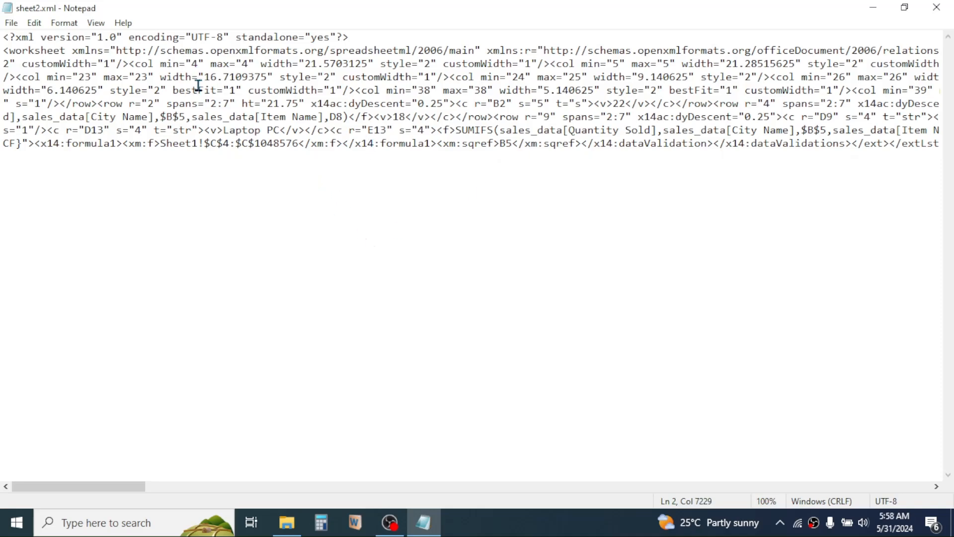
key(ctrl+a)
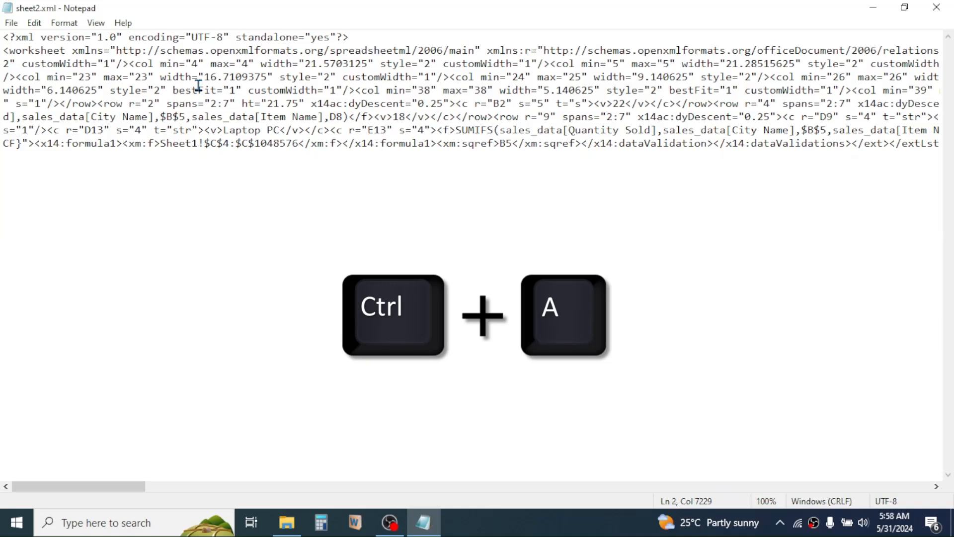
key(ctrl+a)
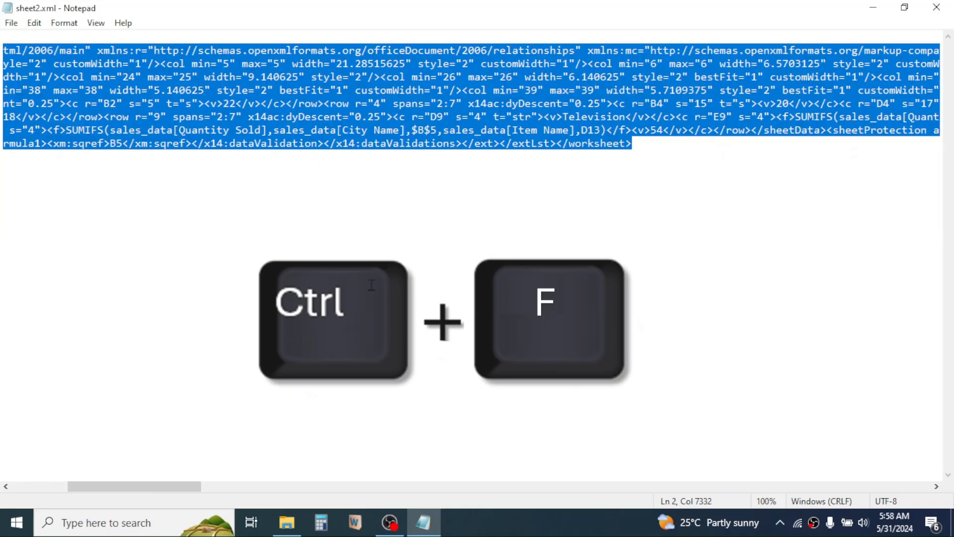
key(ctrl+f)
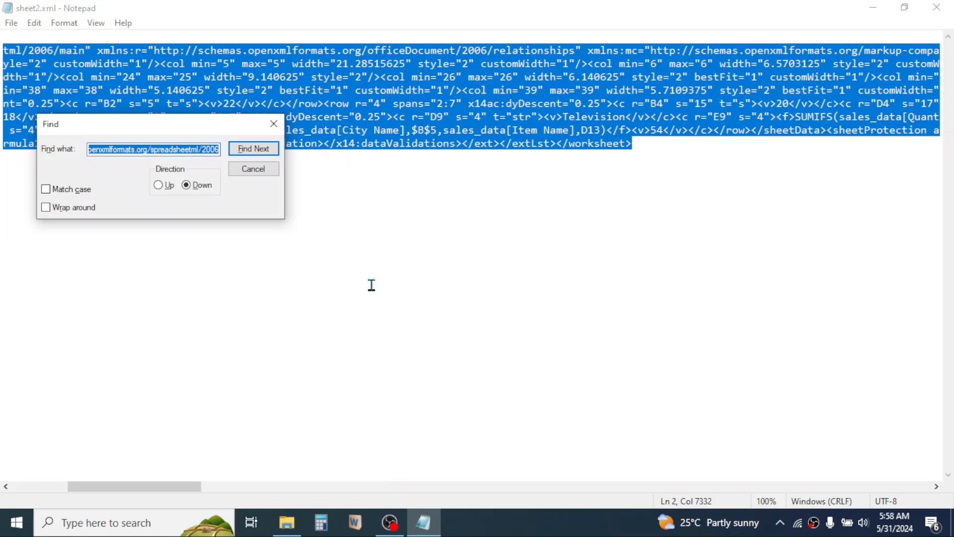
drag(160, 124, 456, 193)
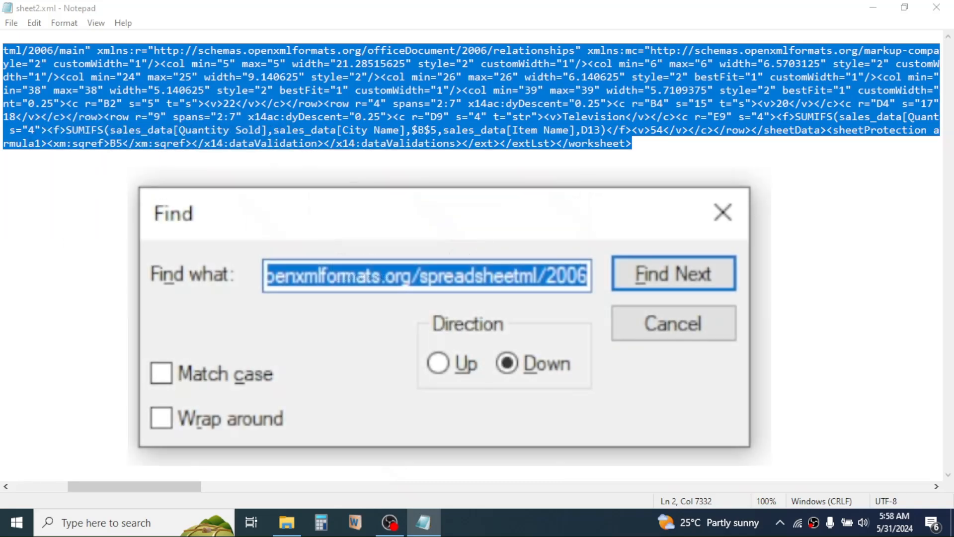
text(protectio)
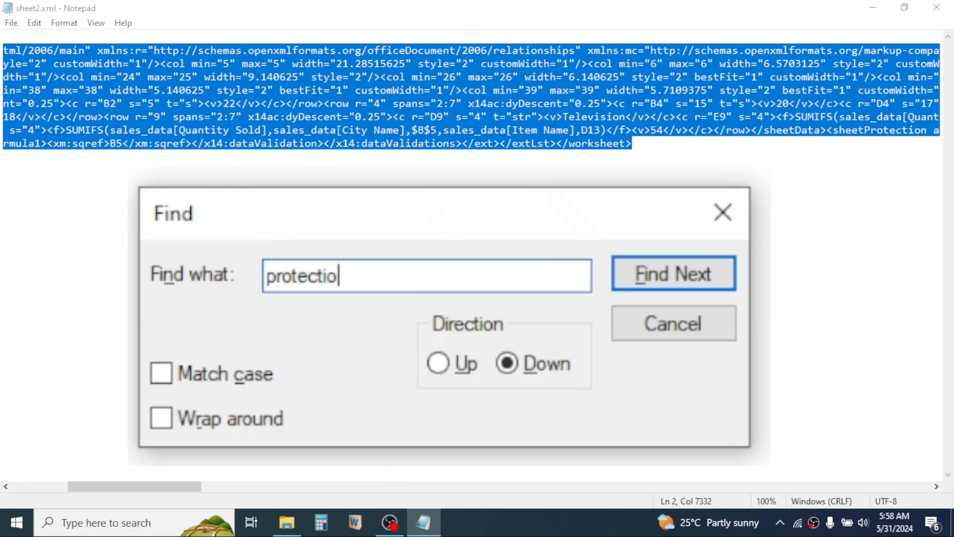
text(n)
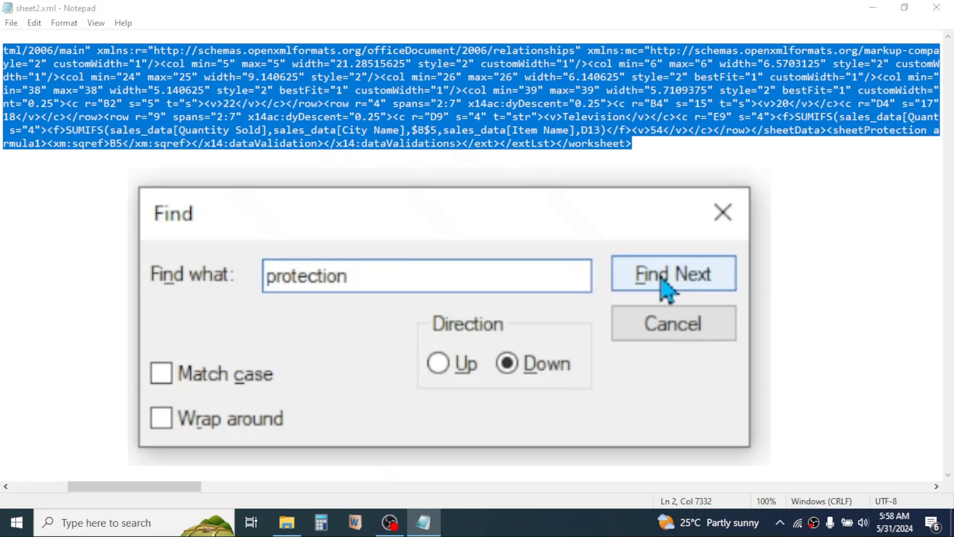
click(673, 273)
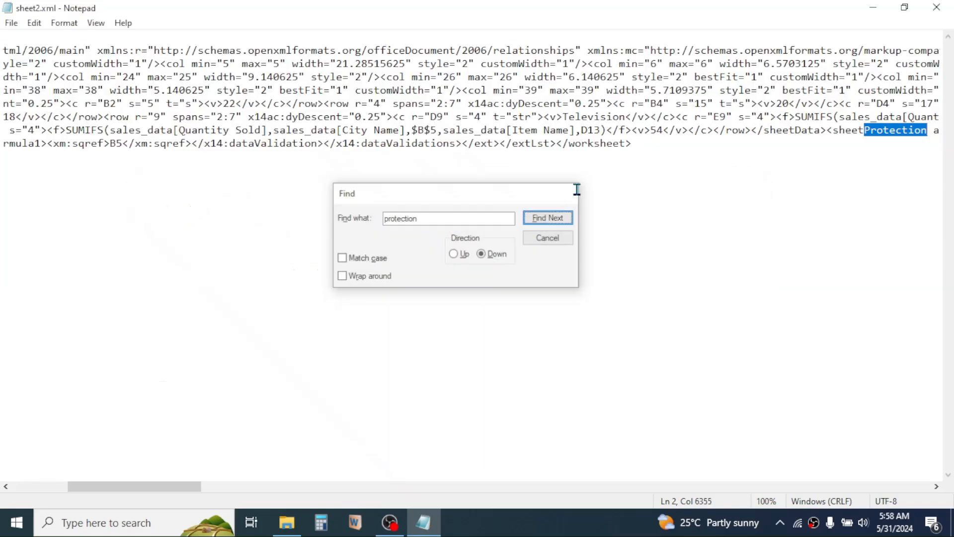
click(546, 238)
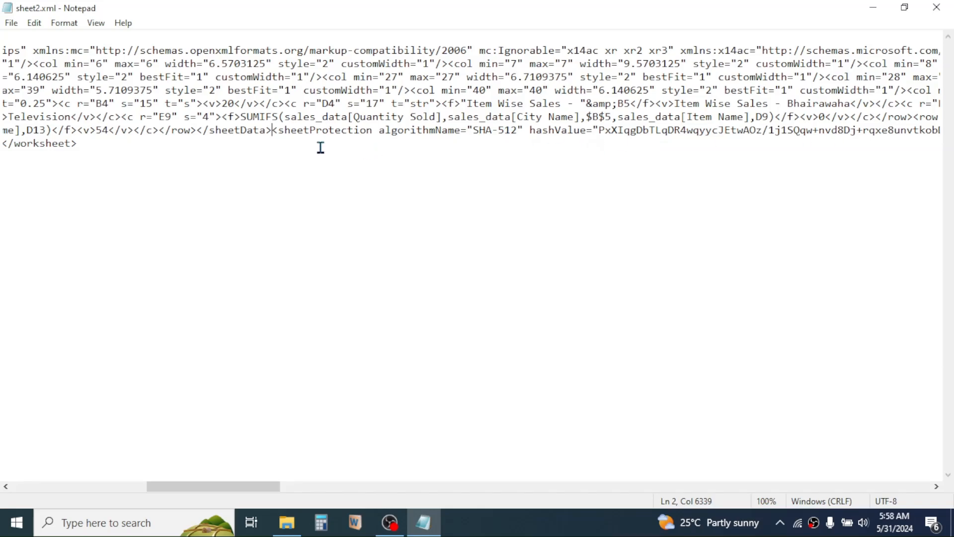
- Select and delete the whole sheetProtection element, then save sheet2.xml
double_click(290, 130)
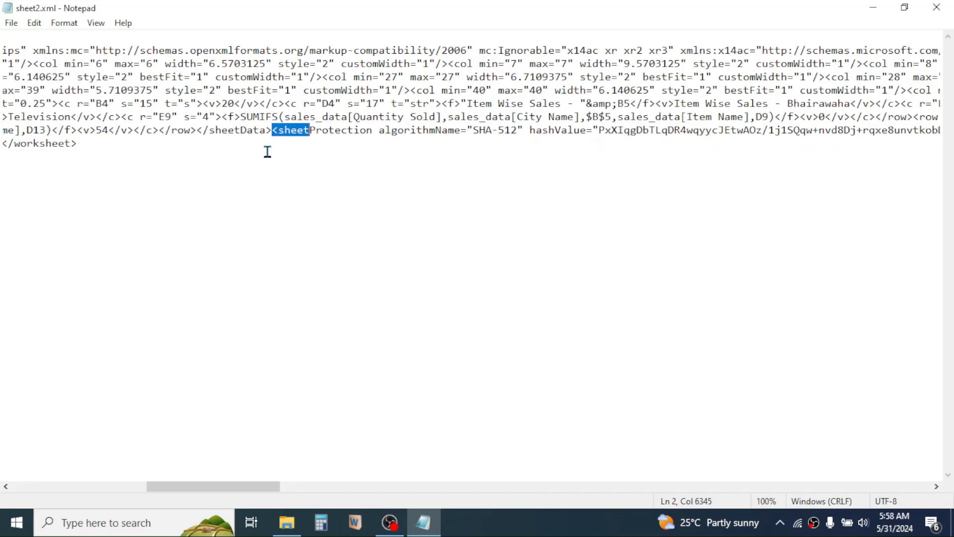
drag(307, 130, 640, 130)
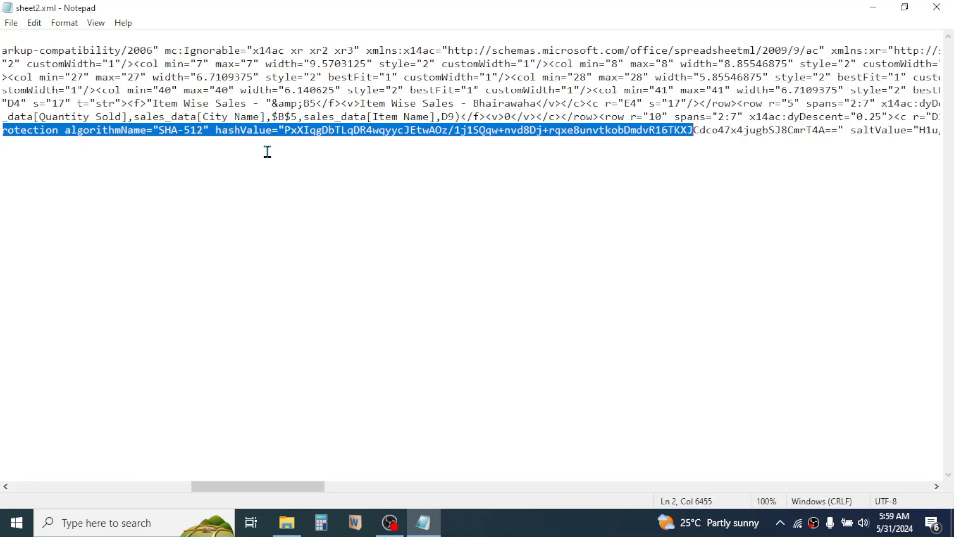
scroll(right, 3)
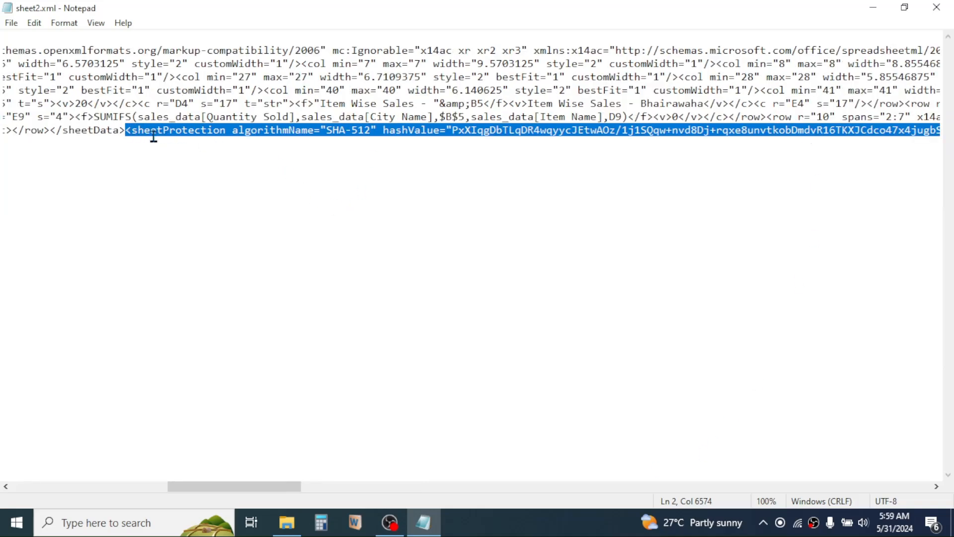
key(Delete)
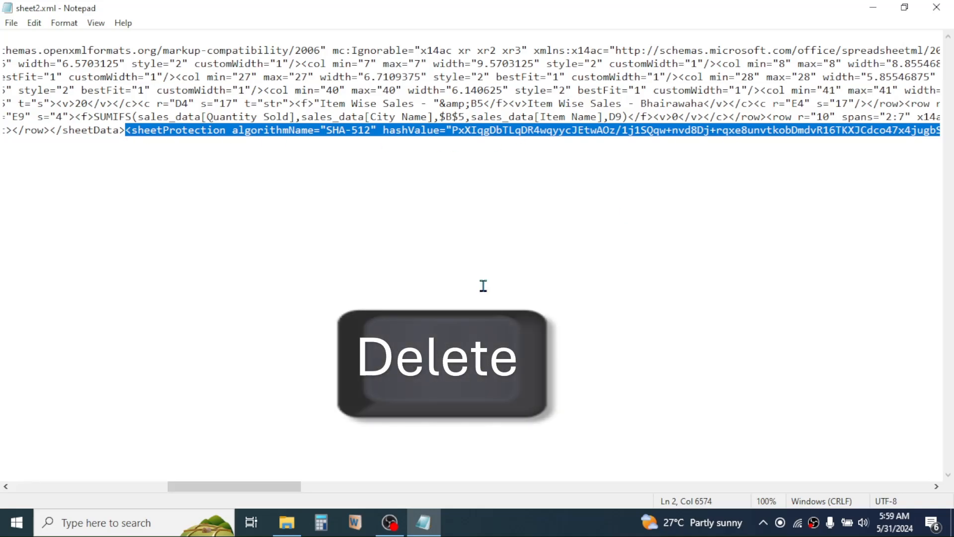
key(Delete)
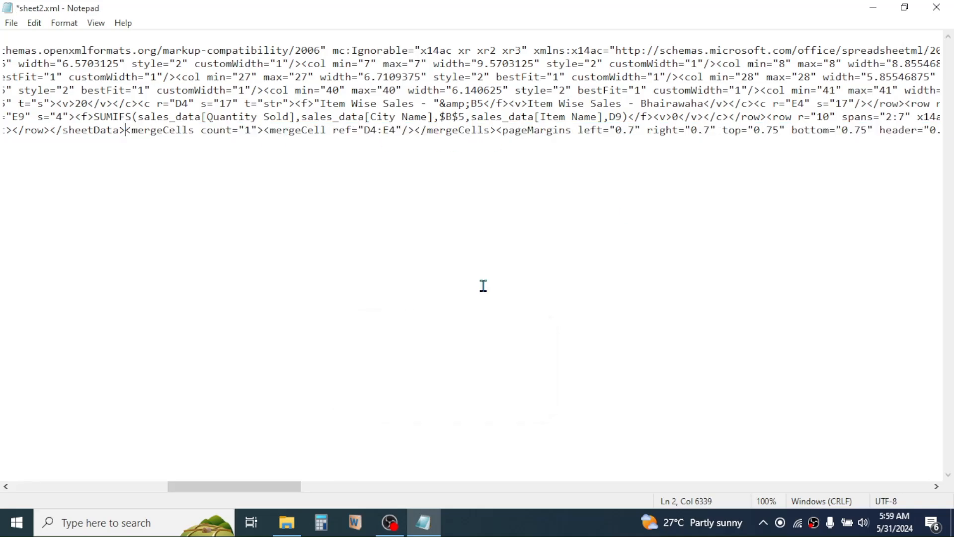
mouse_move(249, 203)
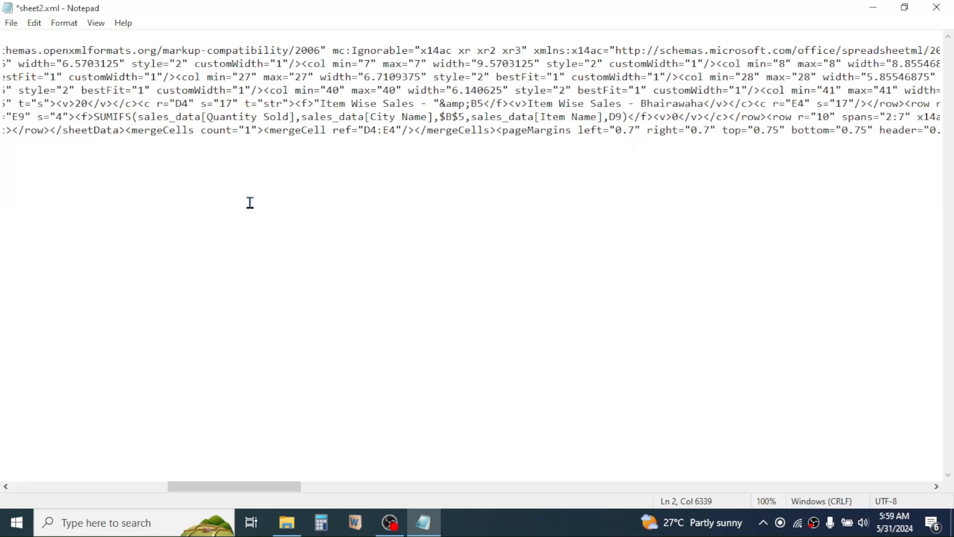
mouse_move(280, 215)
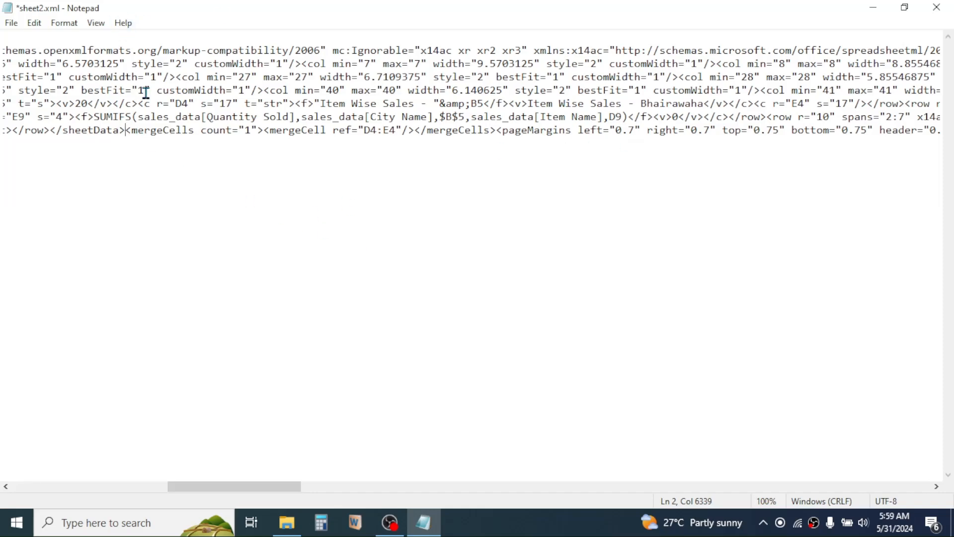
click(10, 22)
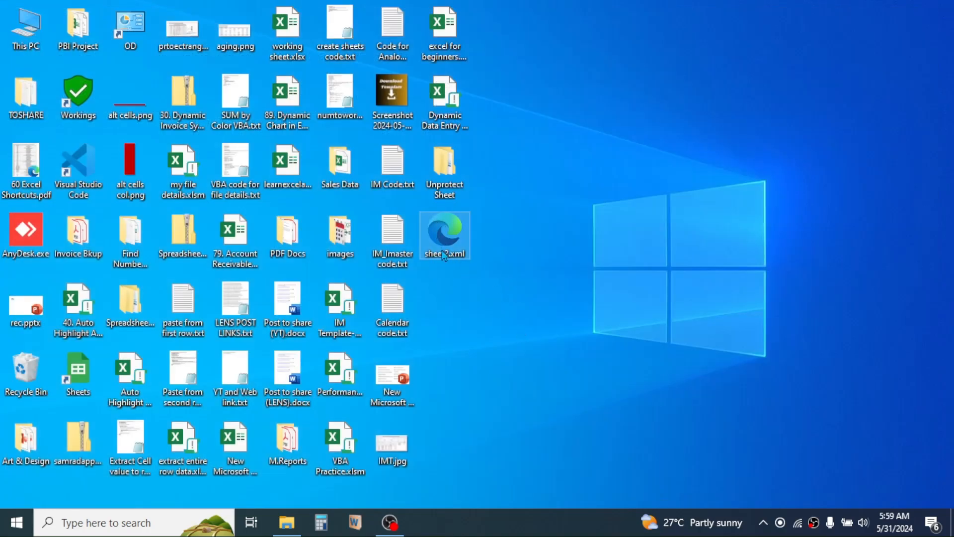
- Copy the edited sheet2.xml and paste it into the zip's xl\worksheets folder beside sheet1.xml
right_click(444, 235)
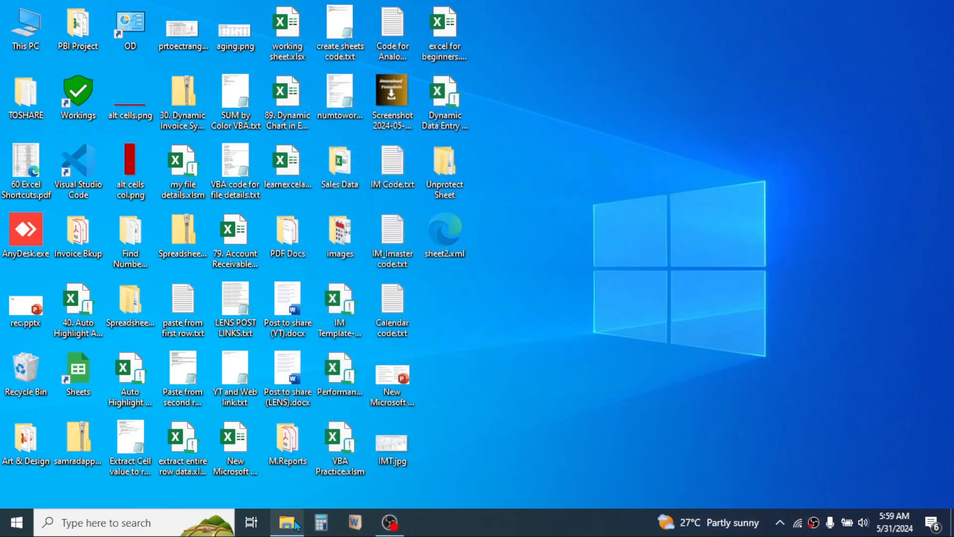
click(287, 522)
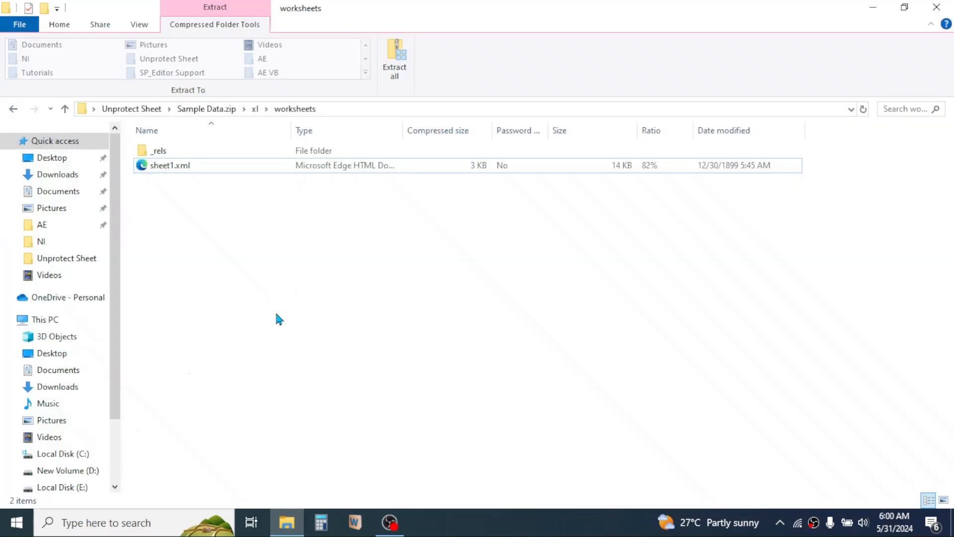
right_click(232, 224)
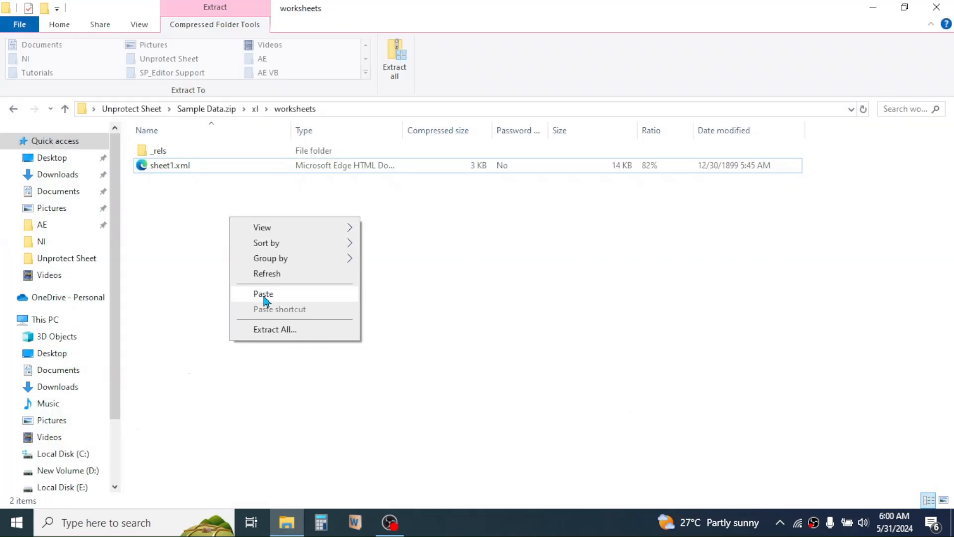
click(263, 293)
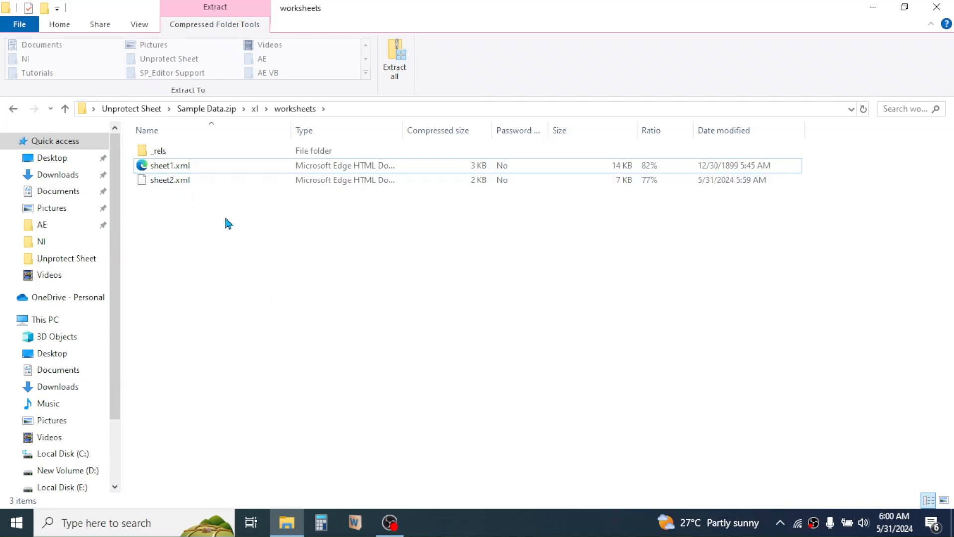
mouse_move(946, 11)
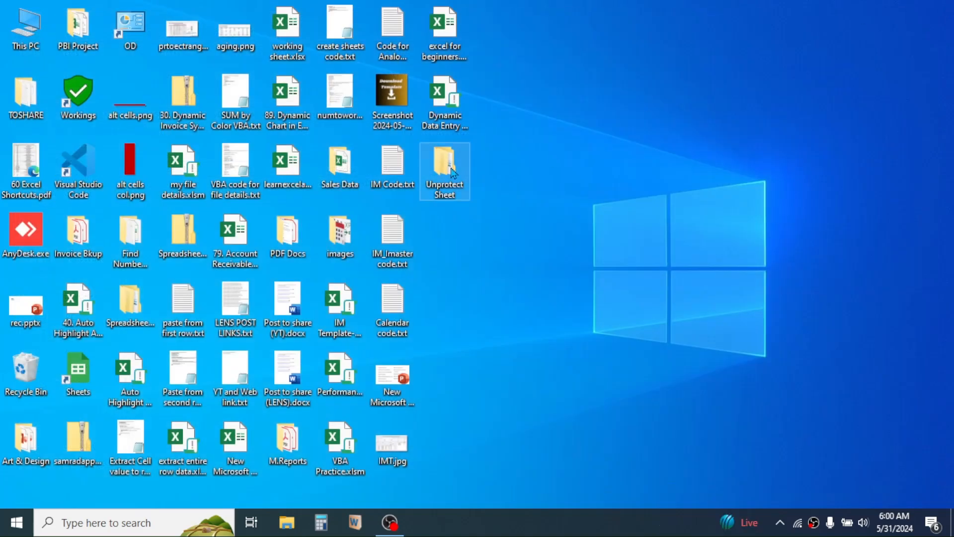
mouse_move(449, 169)
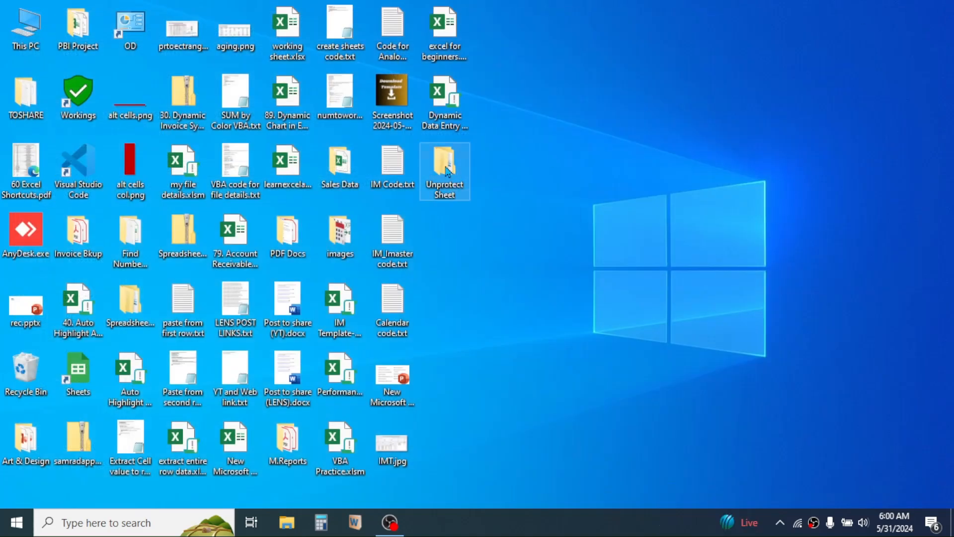
- Rename Sample Data.zip back to Sample Data.xlsx in the Unprotect Sheet folder, confirming the warning
double_click(445, 171)
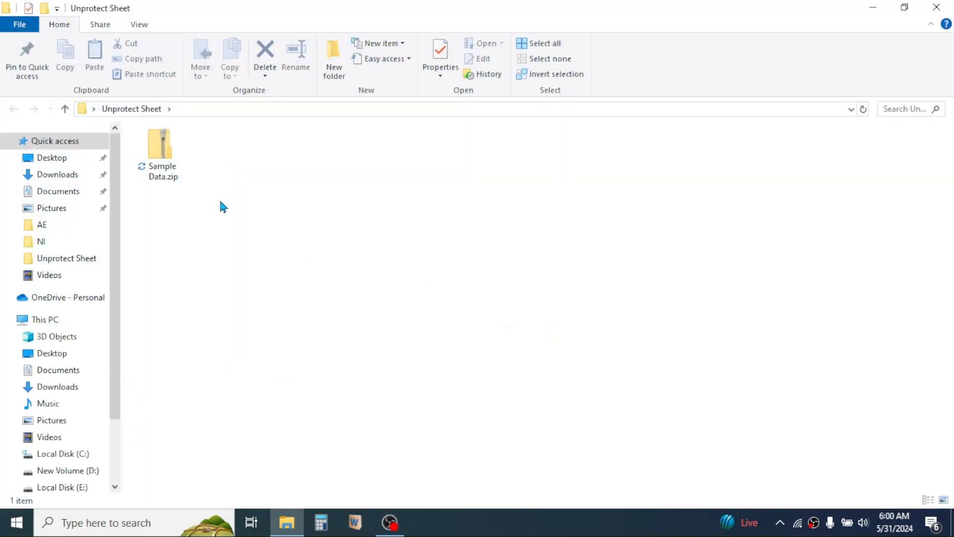
mouse_move(179, 192)
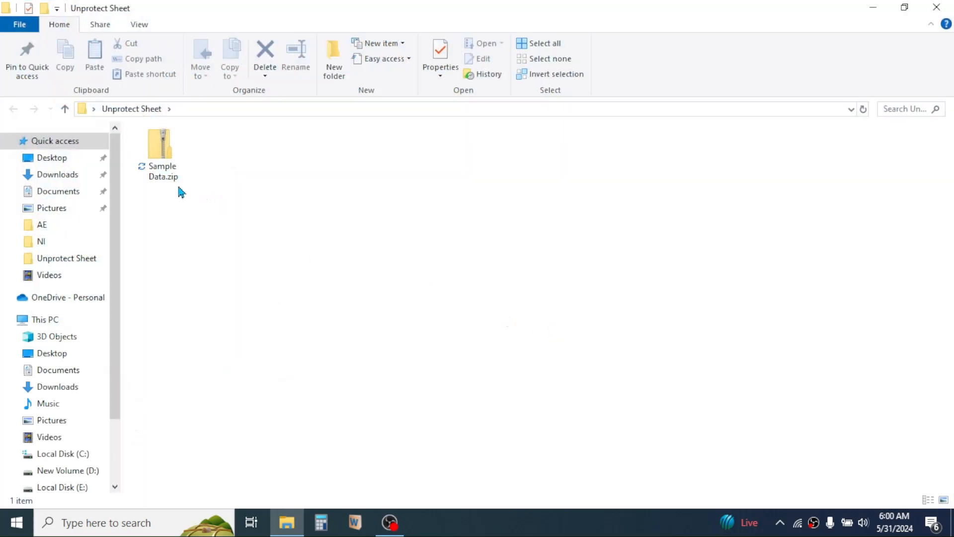
right_click(160, 149)
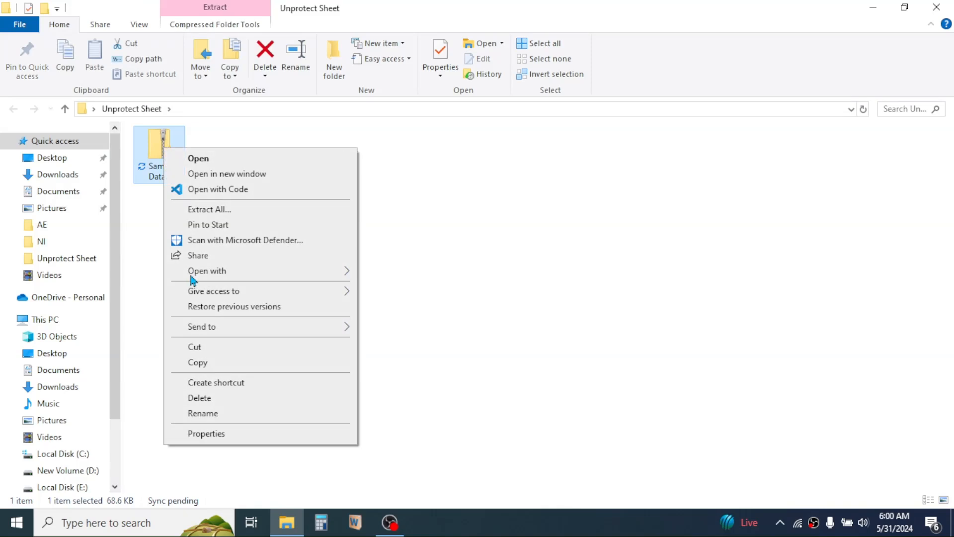
click(202, 413)
text(Sample Data.xlsx)
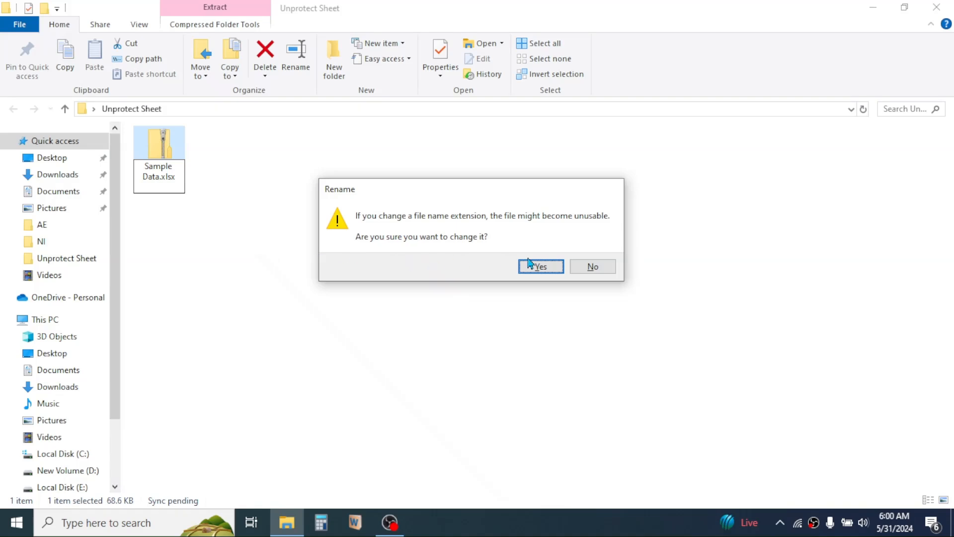
click(539, 266)
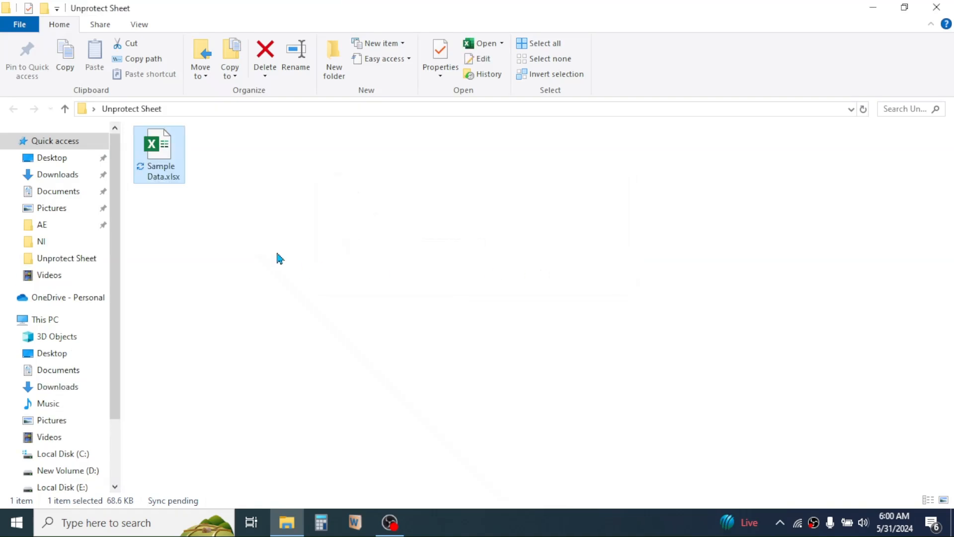
mouse_move(178, 200)
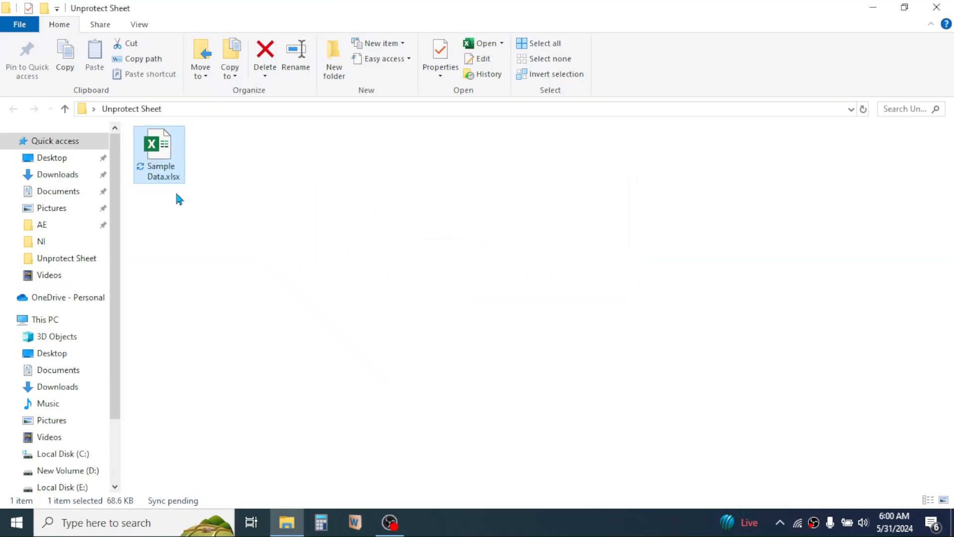
mouse_move(296, 193)
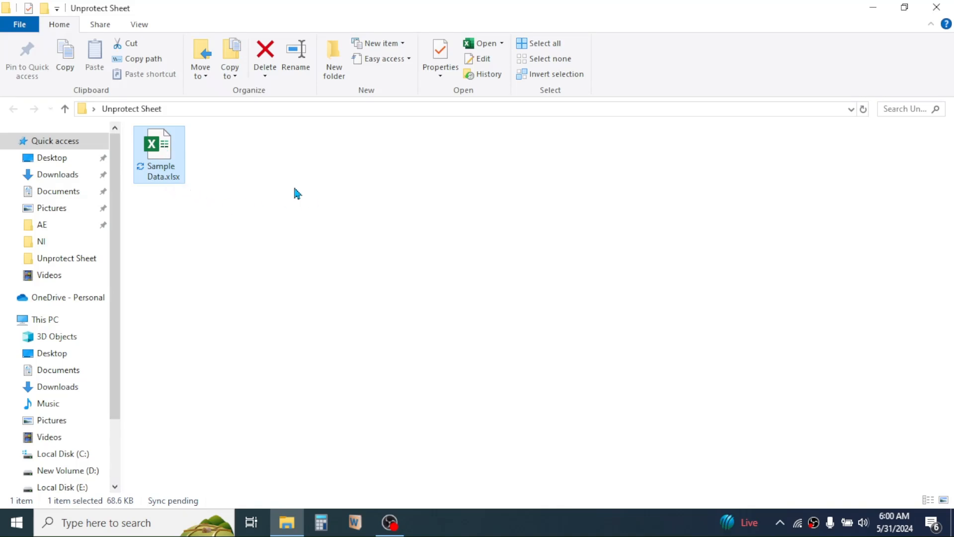
mouse_move(164, 155)
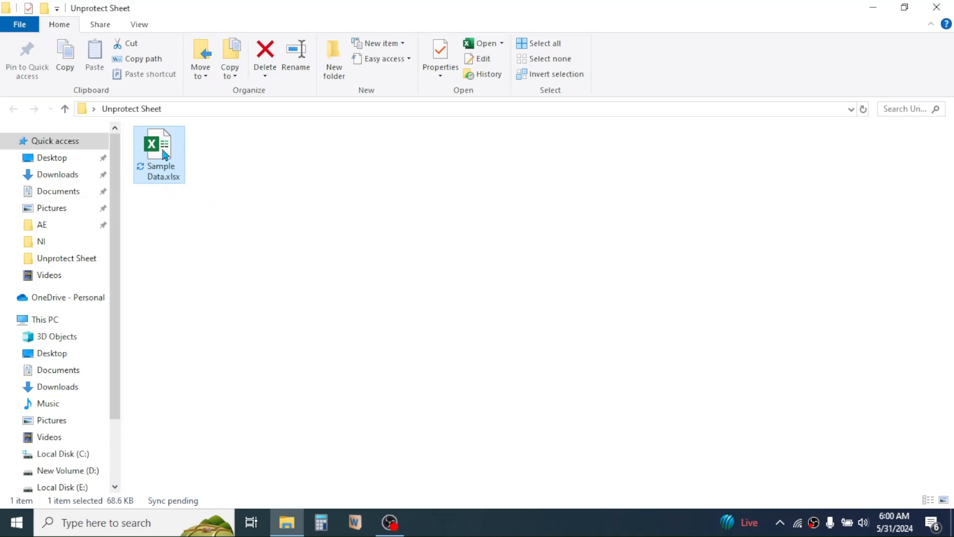
- Reopen Sample Data.xlsx and change the Fan quantity in E6 from 12 to 34, then select B5
double_click(159, 149)
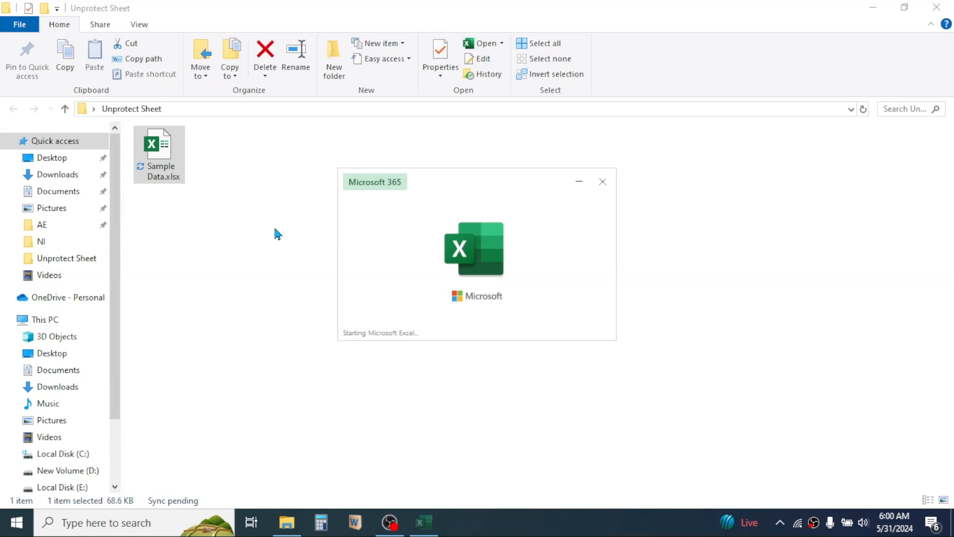
double_click(159, 154)
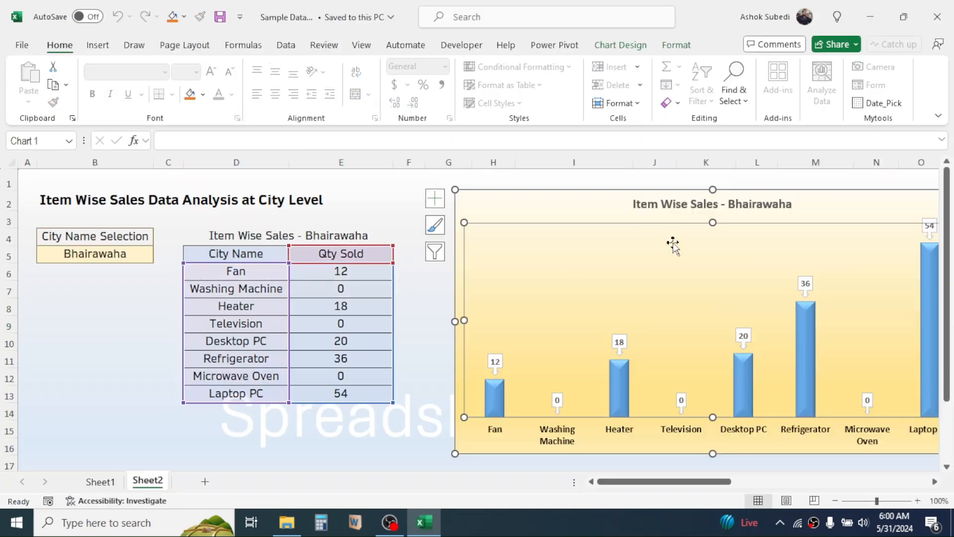
click(340, 305)
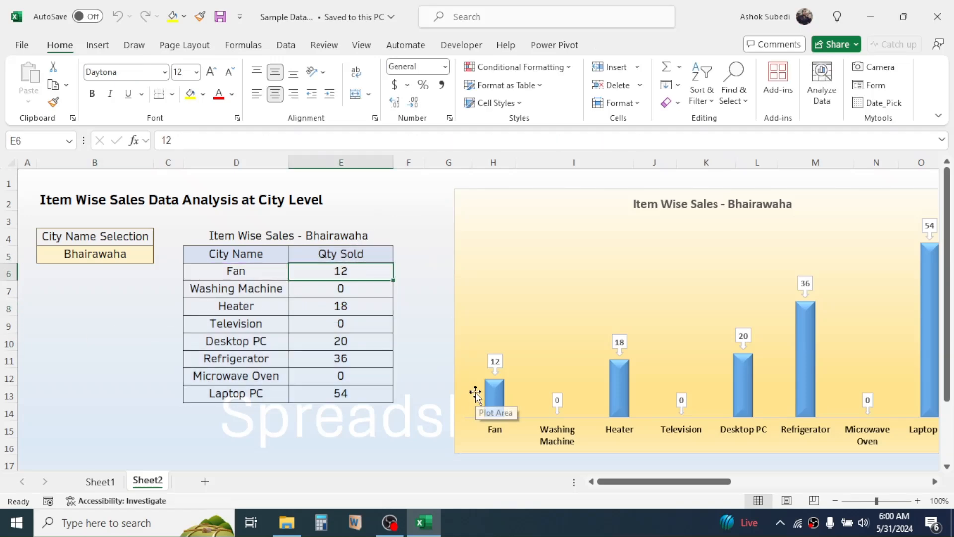
text(34)
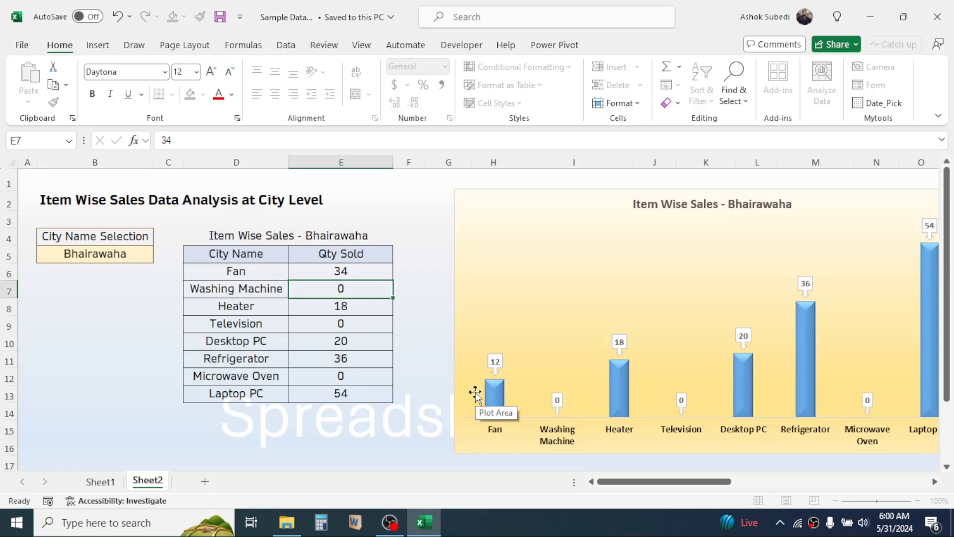
click(94, 254)
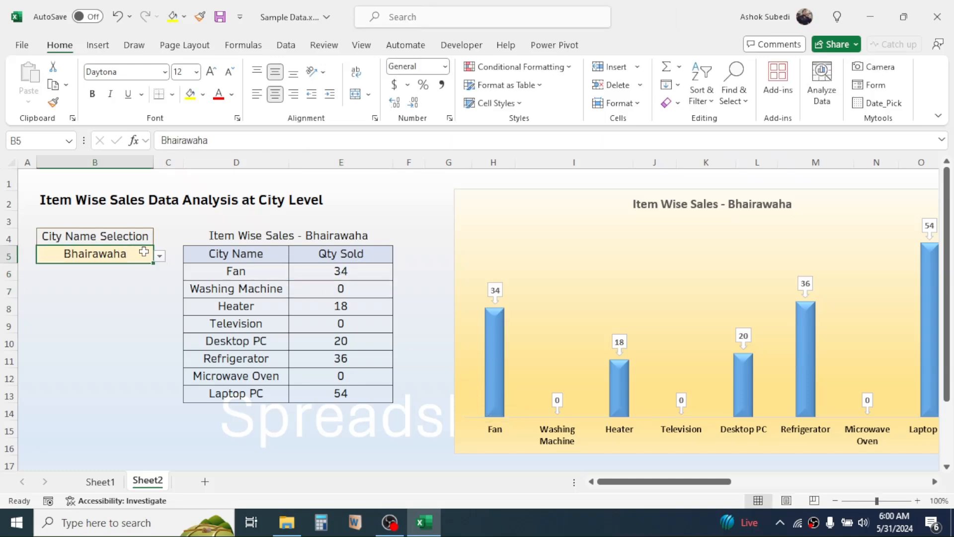